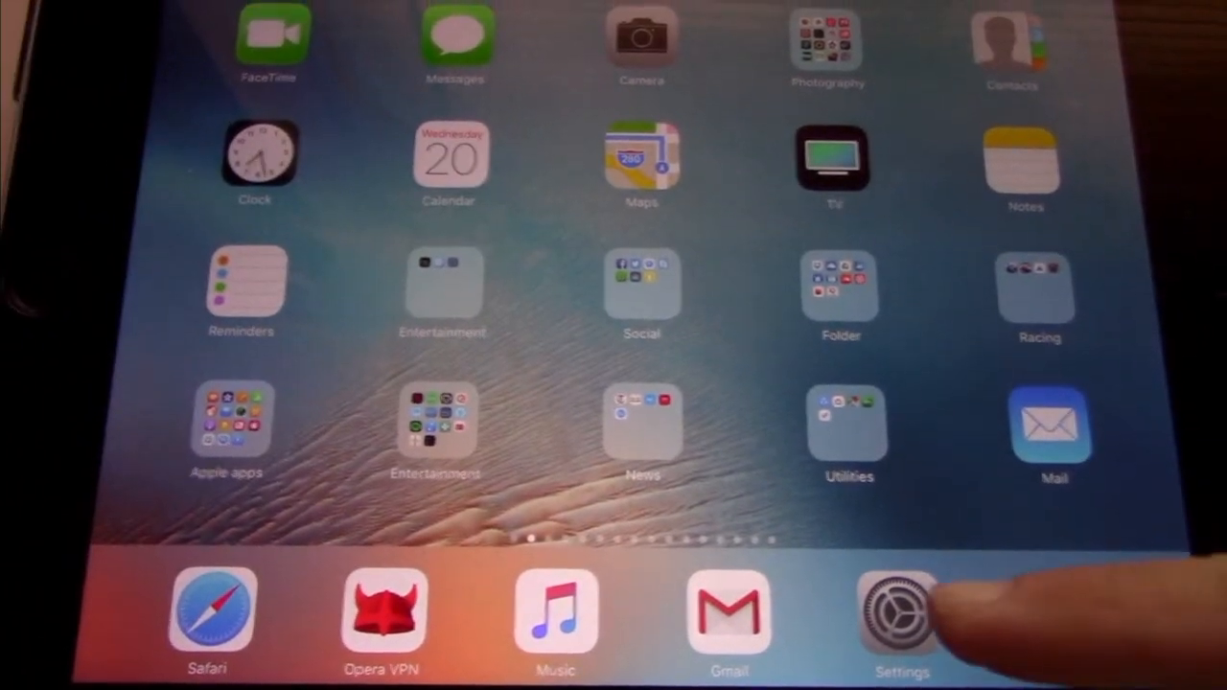
Step: Open Settings > General to reach Software Update offering iOS 11 (1.83 GB)
left_click(896, 614)
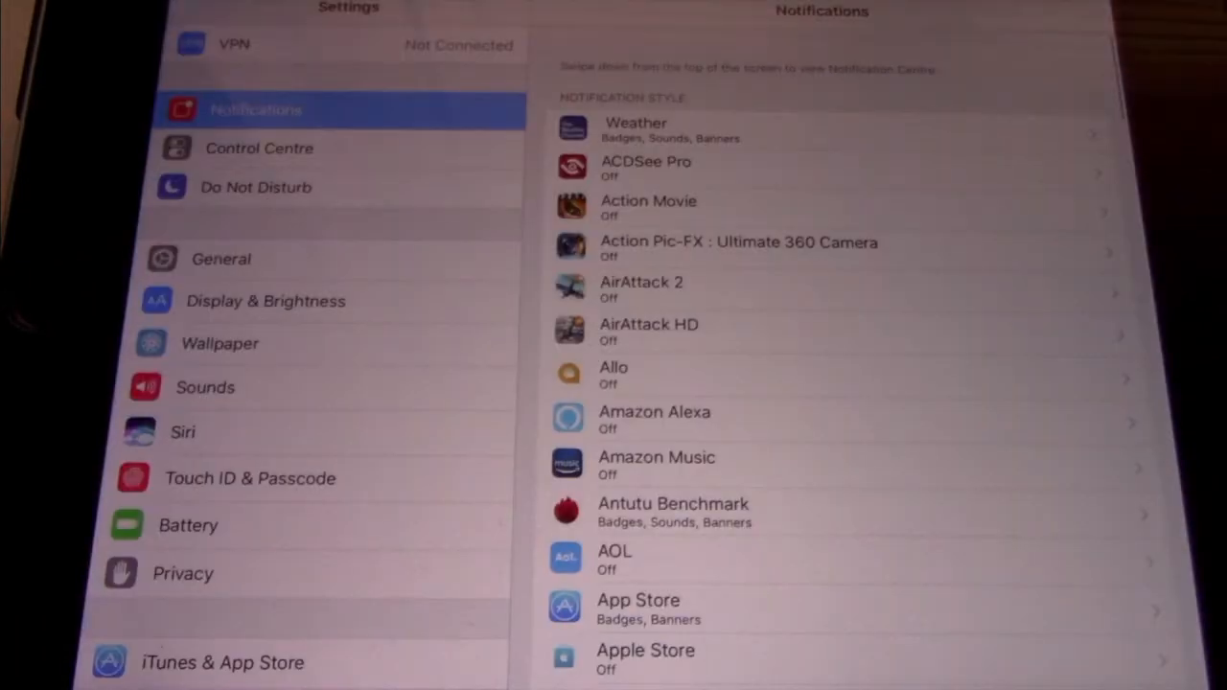
left_click(221, 259)
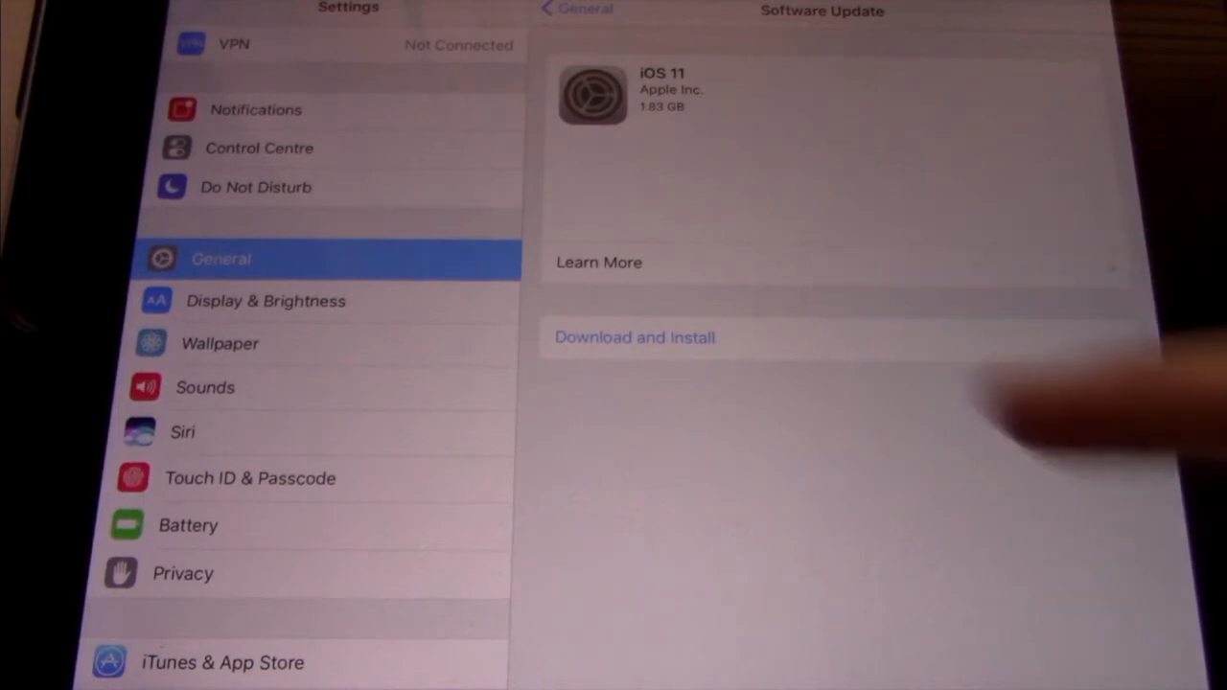
Step: Download iOS 11 until the alert says installation begins in 2 seconds
left_click(635, 338)
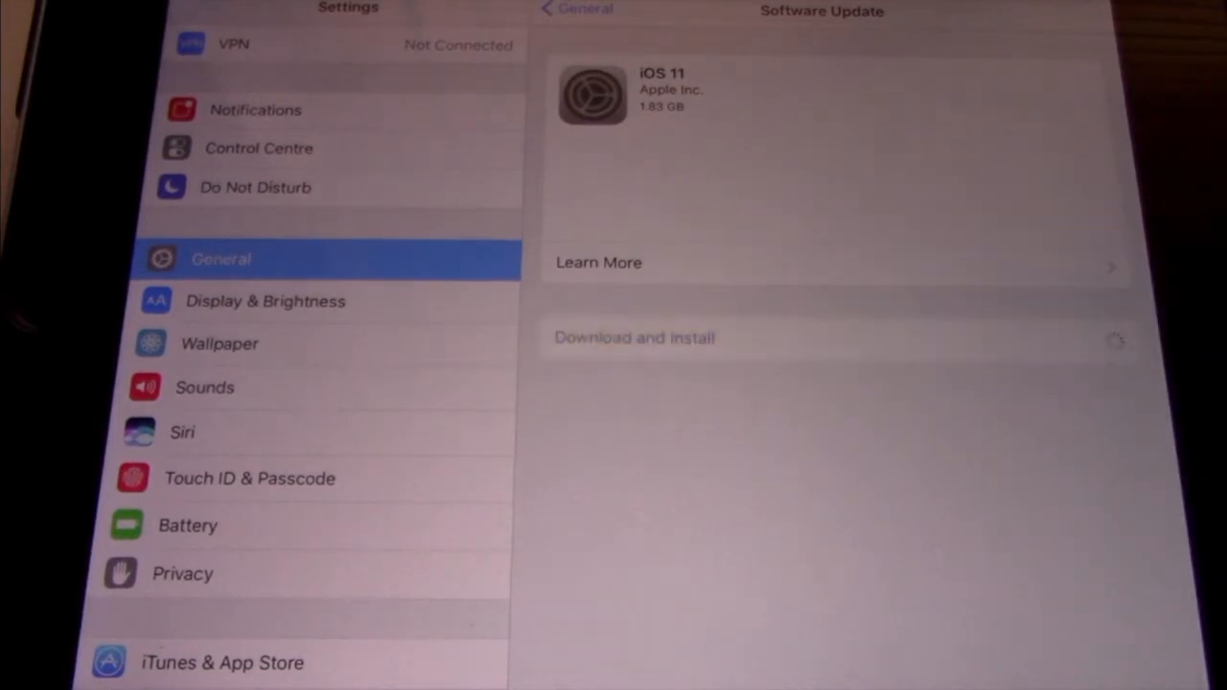
left_click(634, 338)
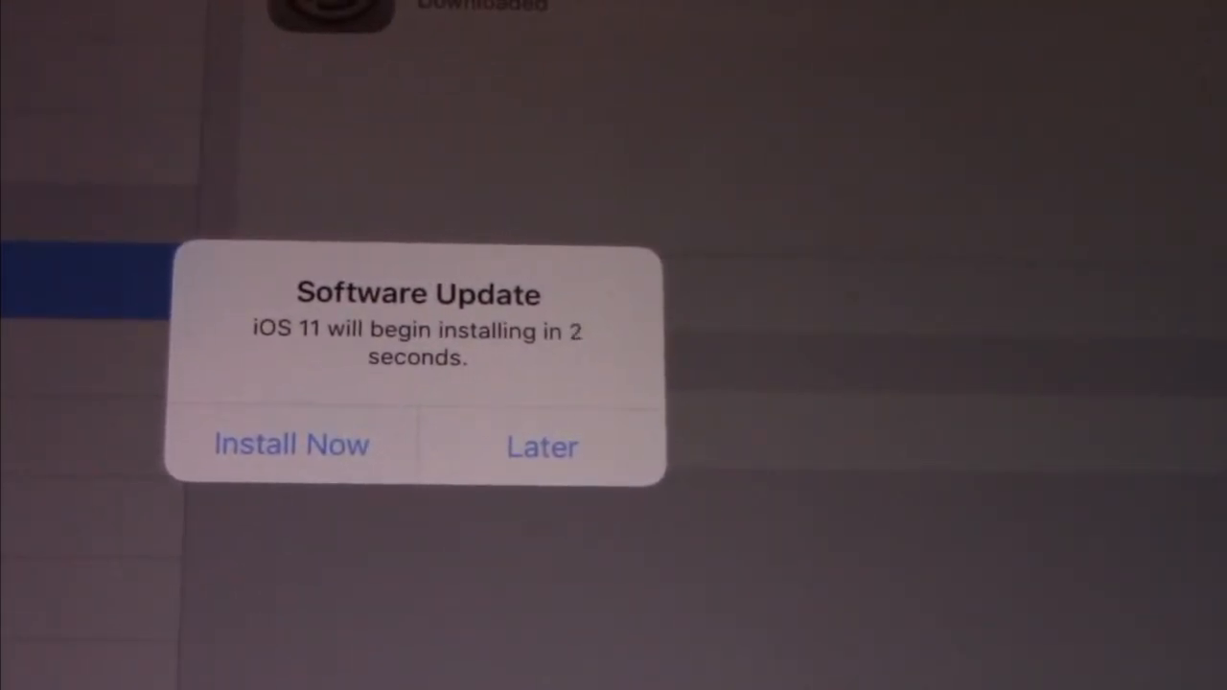
Step: Install iOS 11 now and wait for the Update Completed screen
left_click(291, 444)
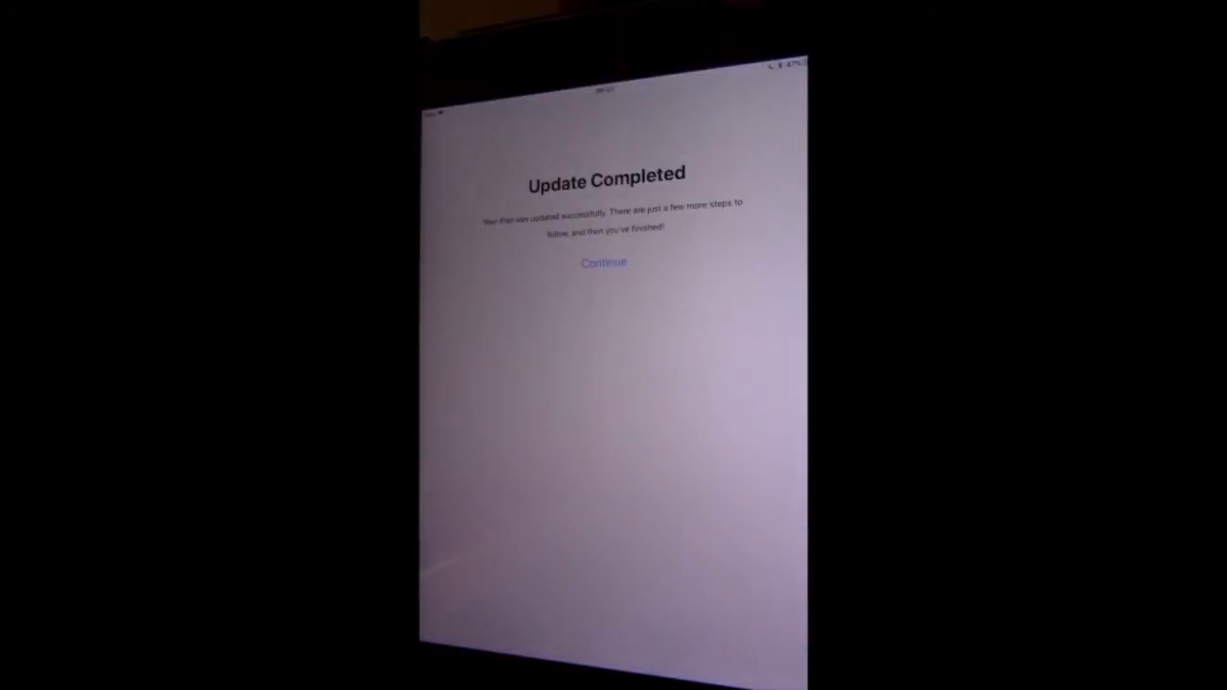
Step: Continue past Update Completed, answer iPad Analytics, and dismiss the Recent Apps screen
left_click(602, 263)
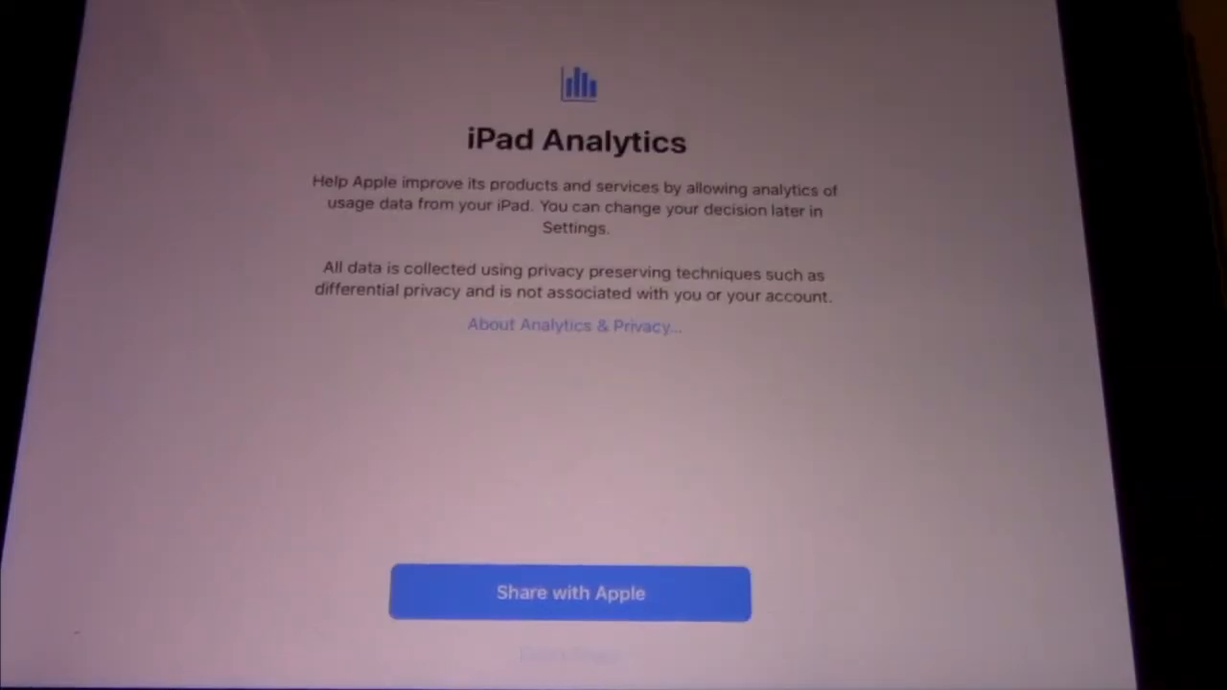
left_click(569, 592)
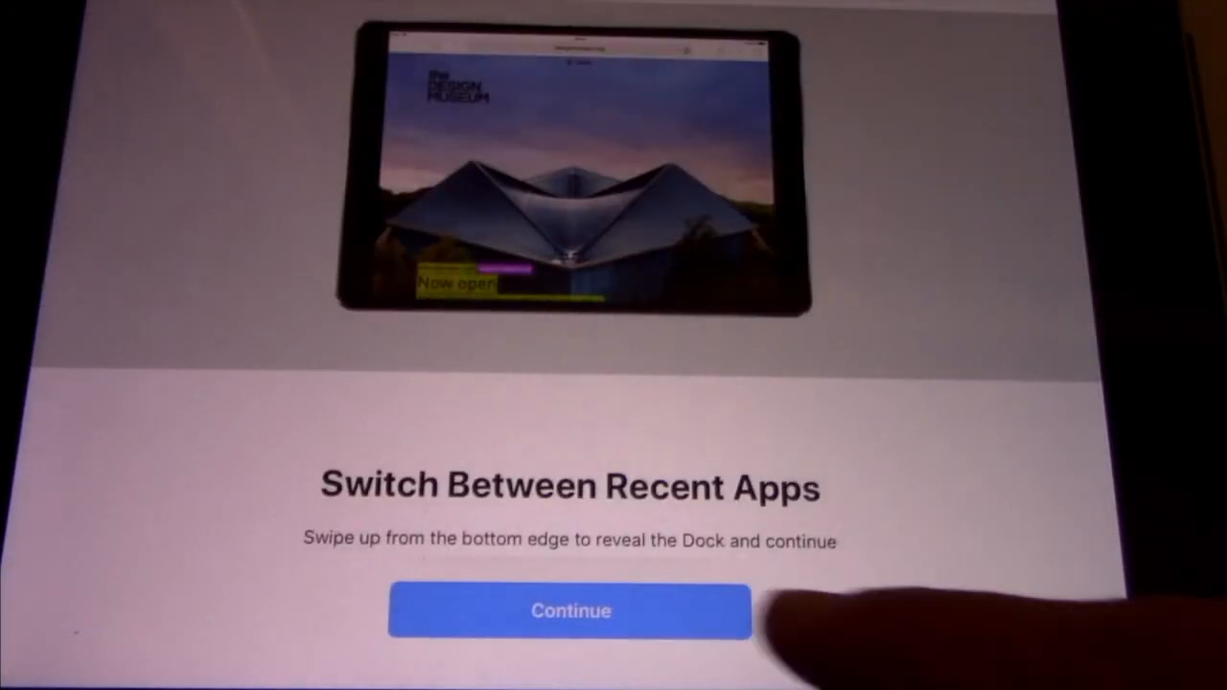
left_click(569, 610)
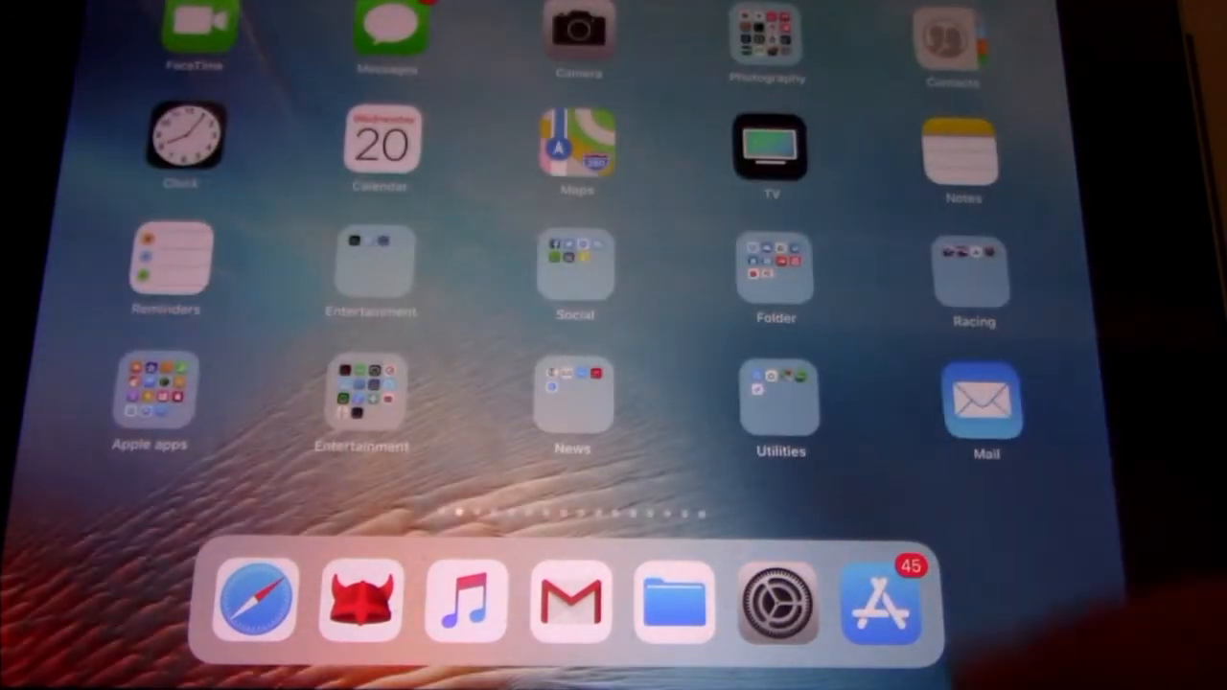
Step: Open the App Store and scroll through the 45 available app updates
left_click(879, 602)
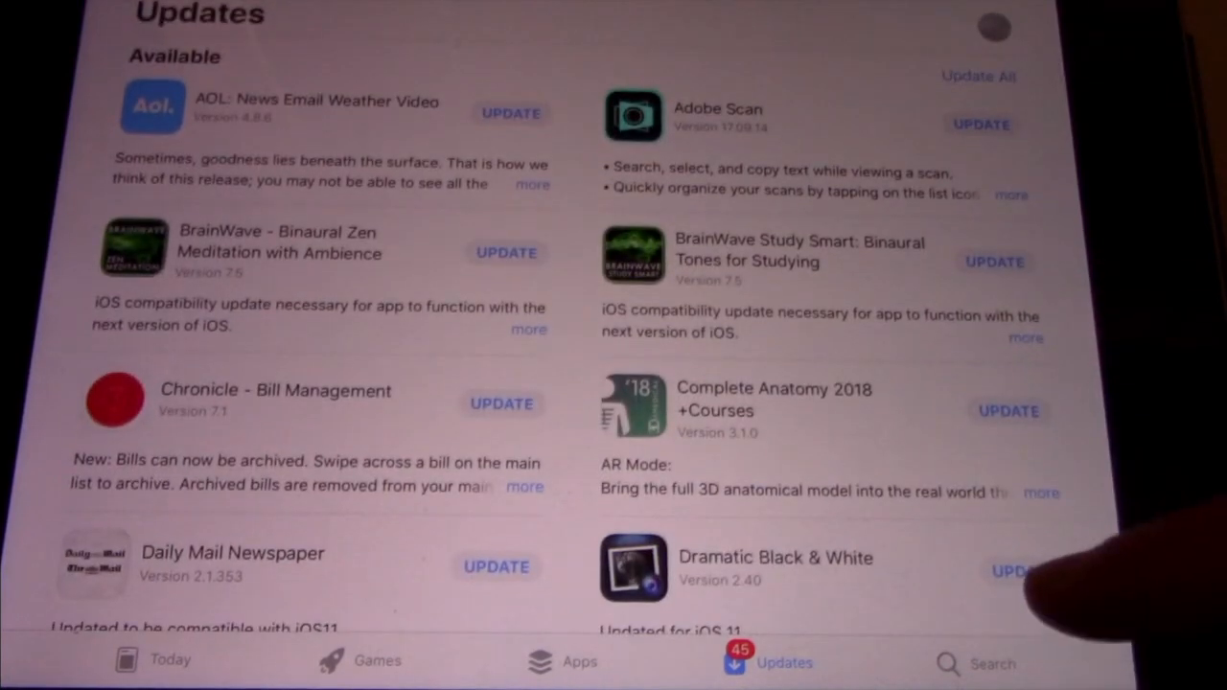
scroll("down", 3)
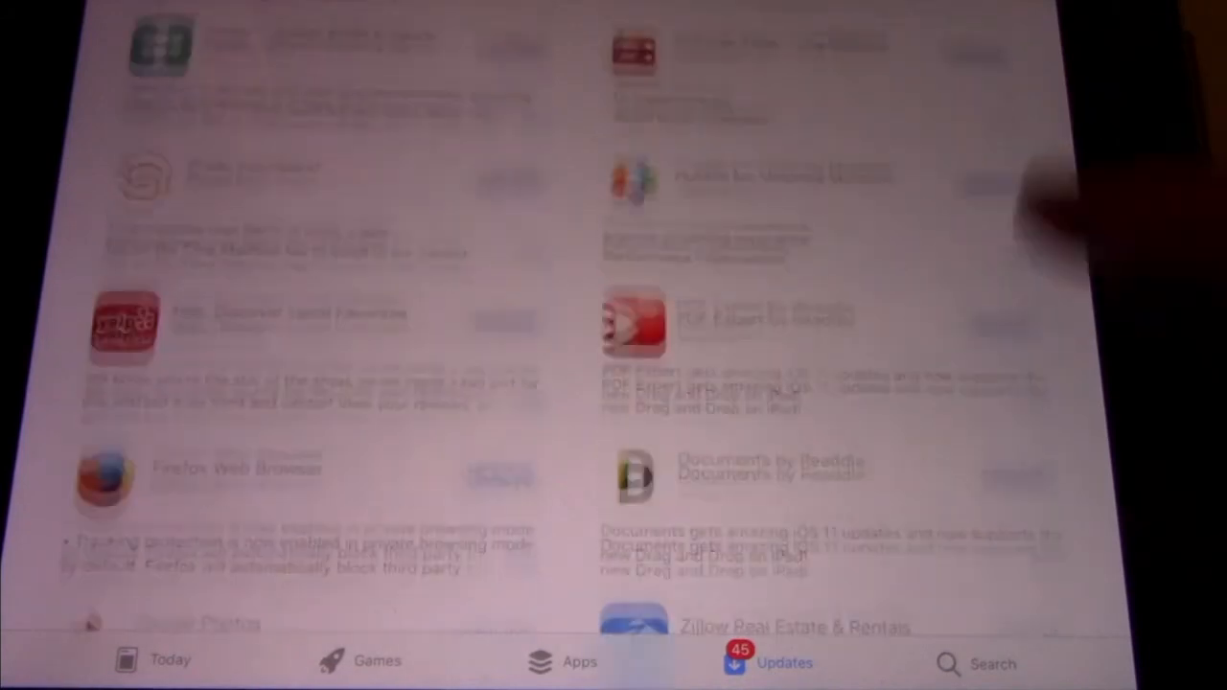
scroll("down", 3)
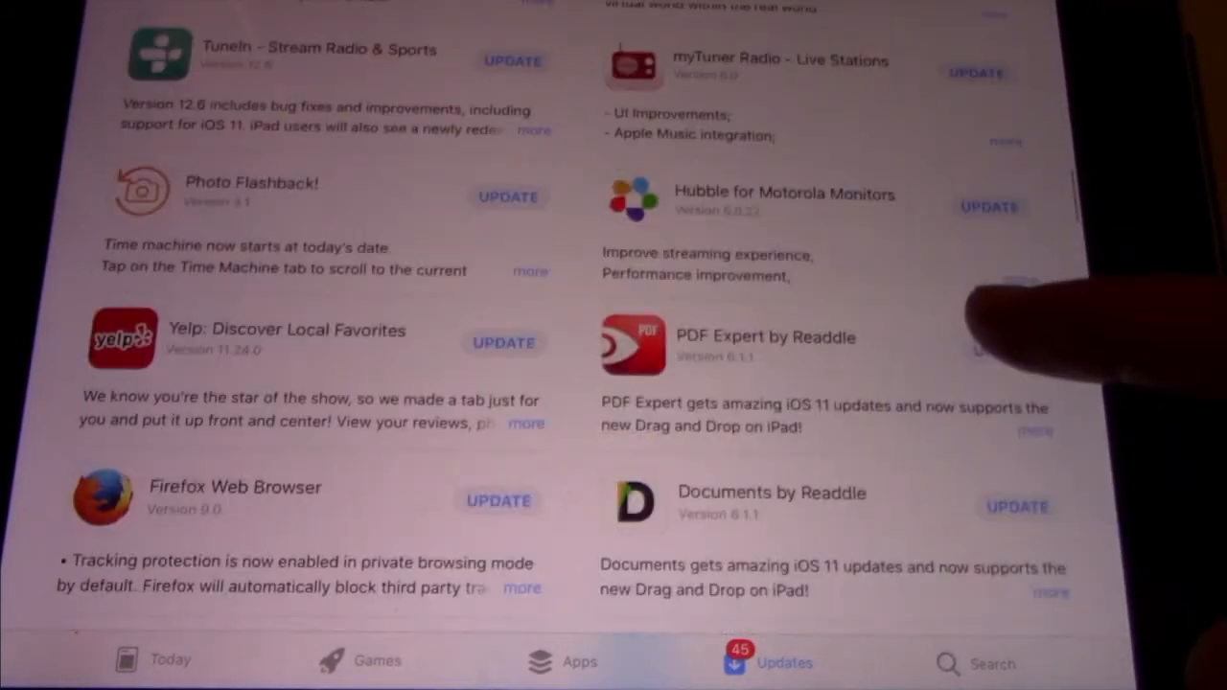
scroll("down", 3)
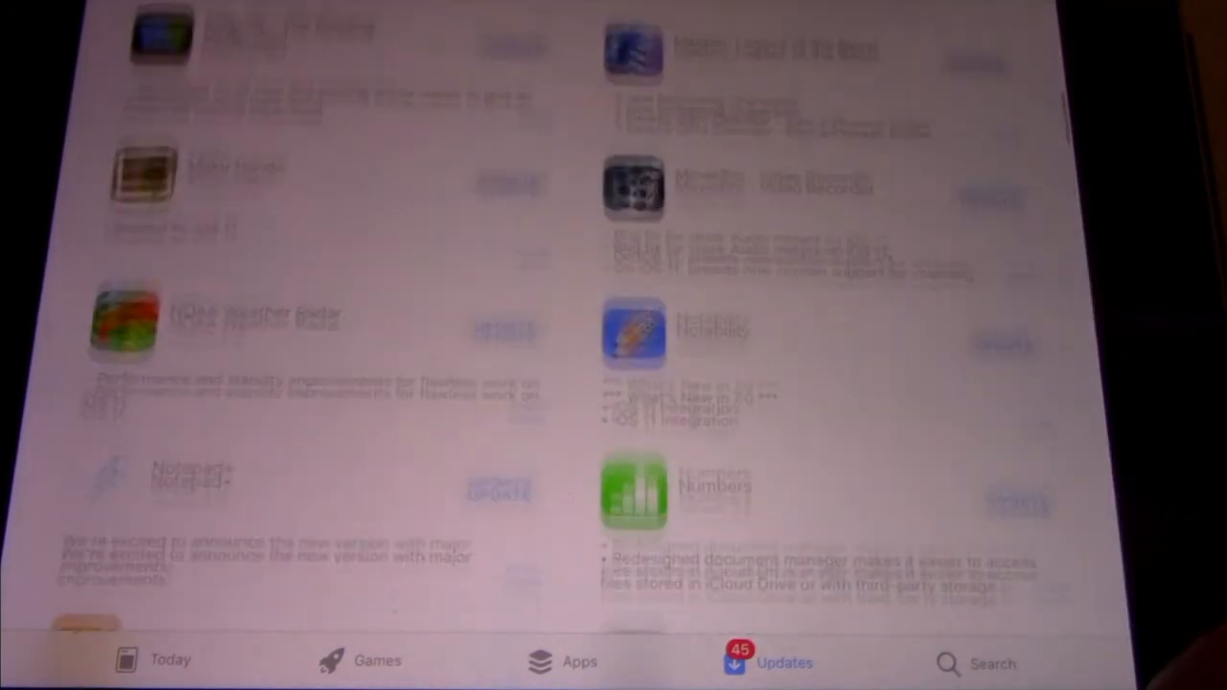
scroll("down", 3)
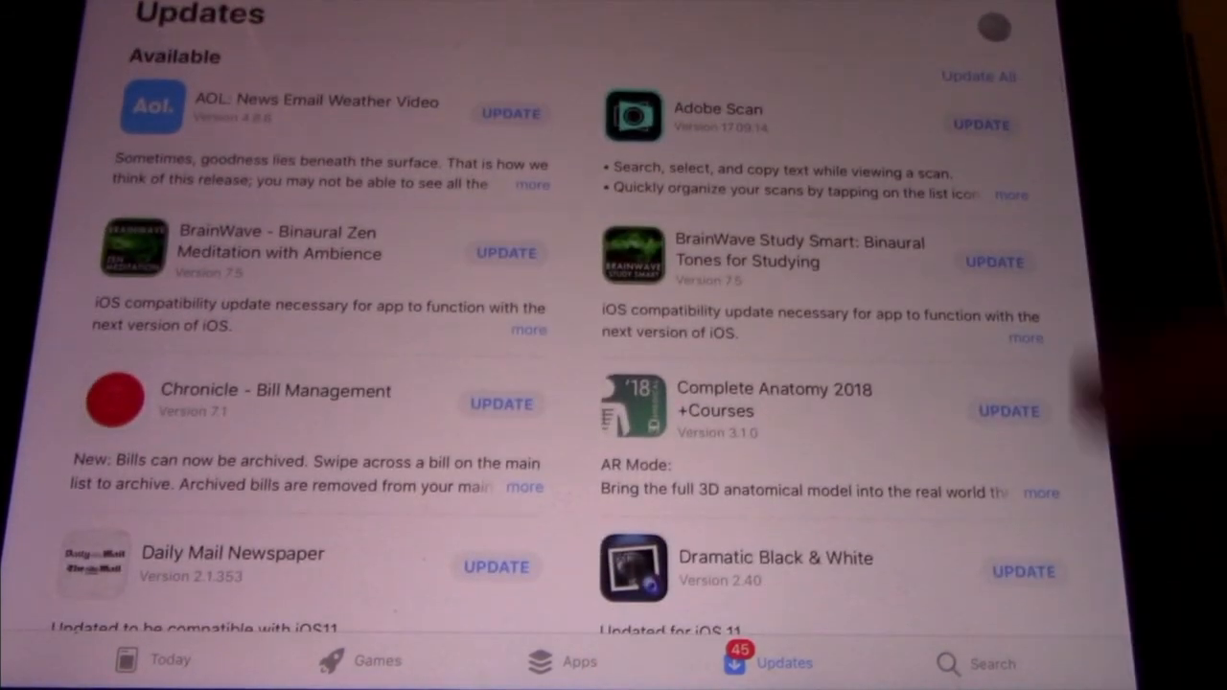
left_click(979, 76)
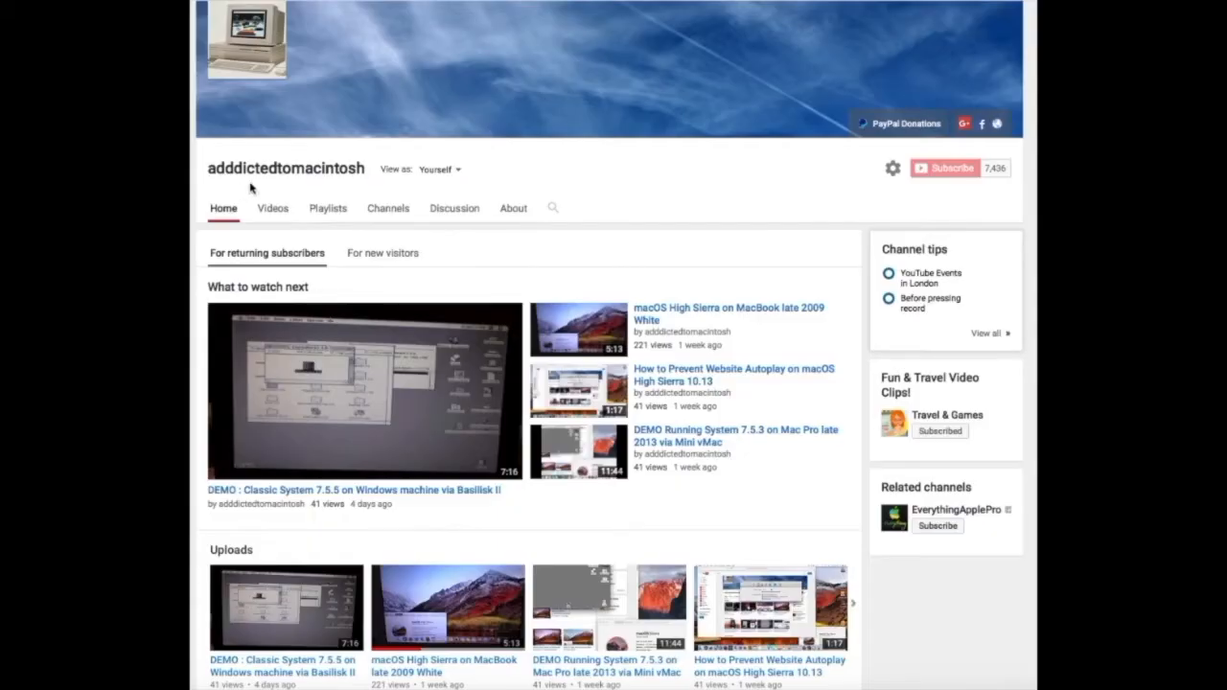
mouse_move(326, 186)
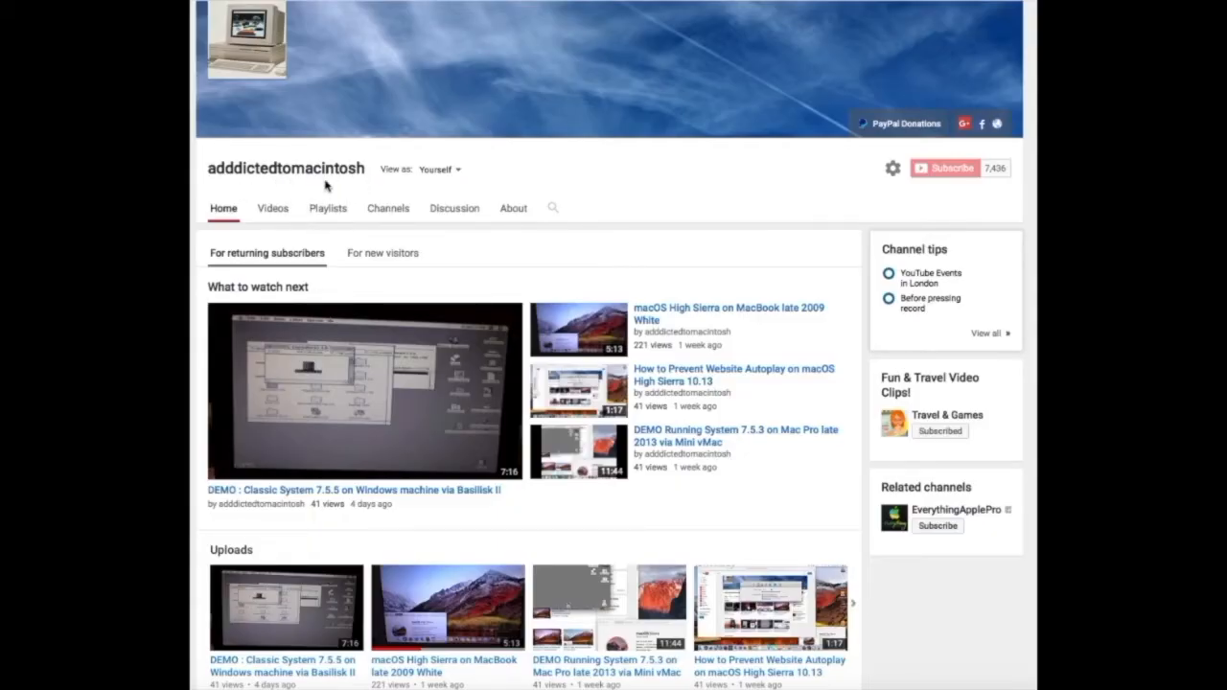
mouse_move(326, 213)
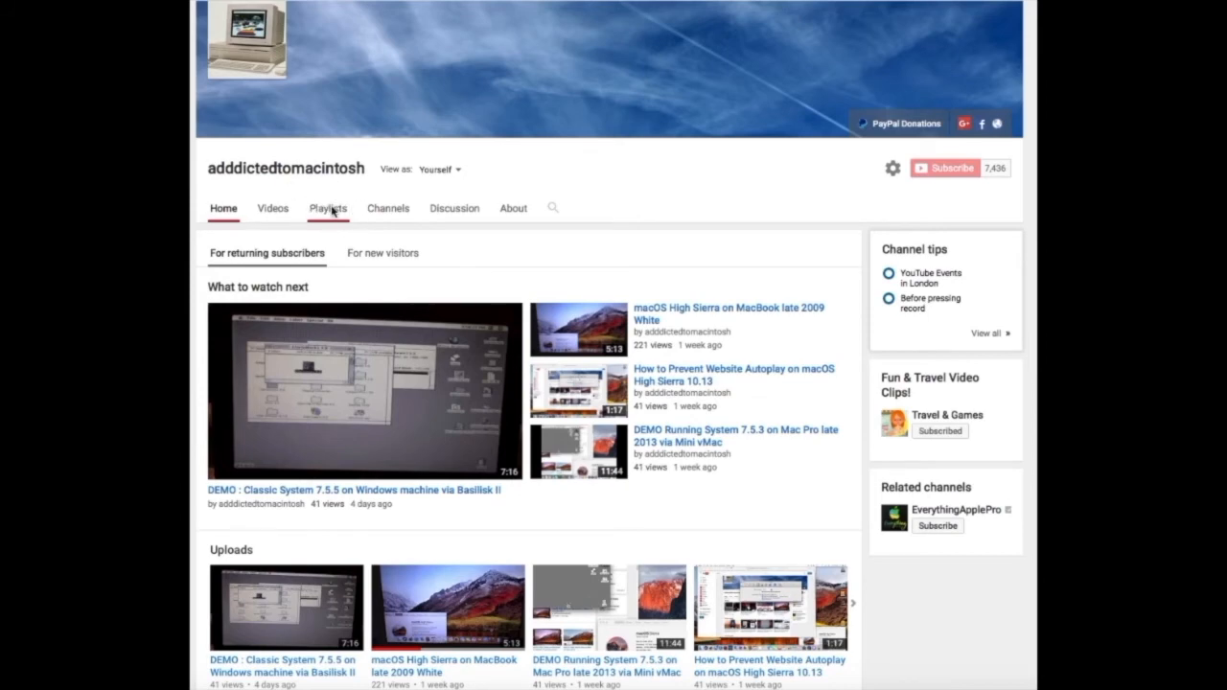
Step: Show the channel's Playlists tab and page through the saved playlists
left_click(328, 208)
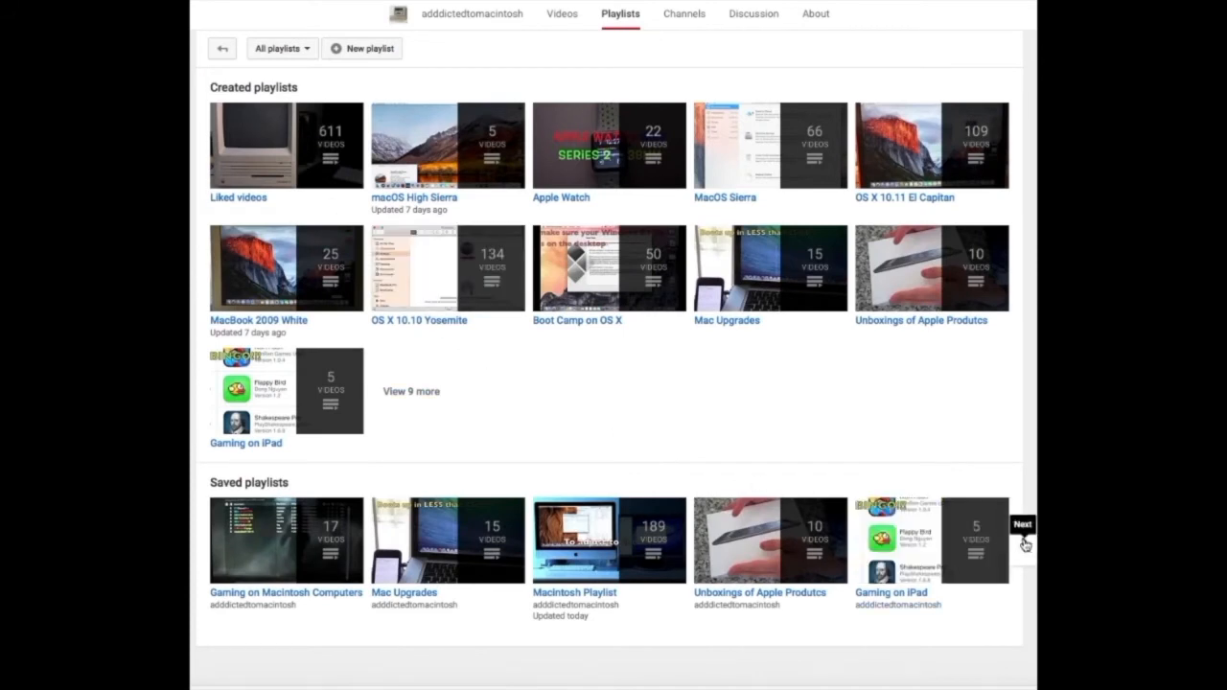
left_click(1024, 537)
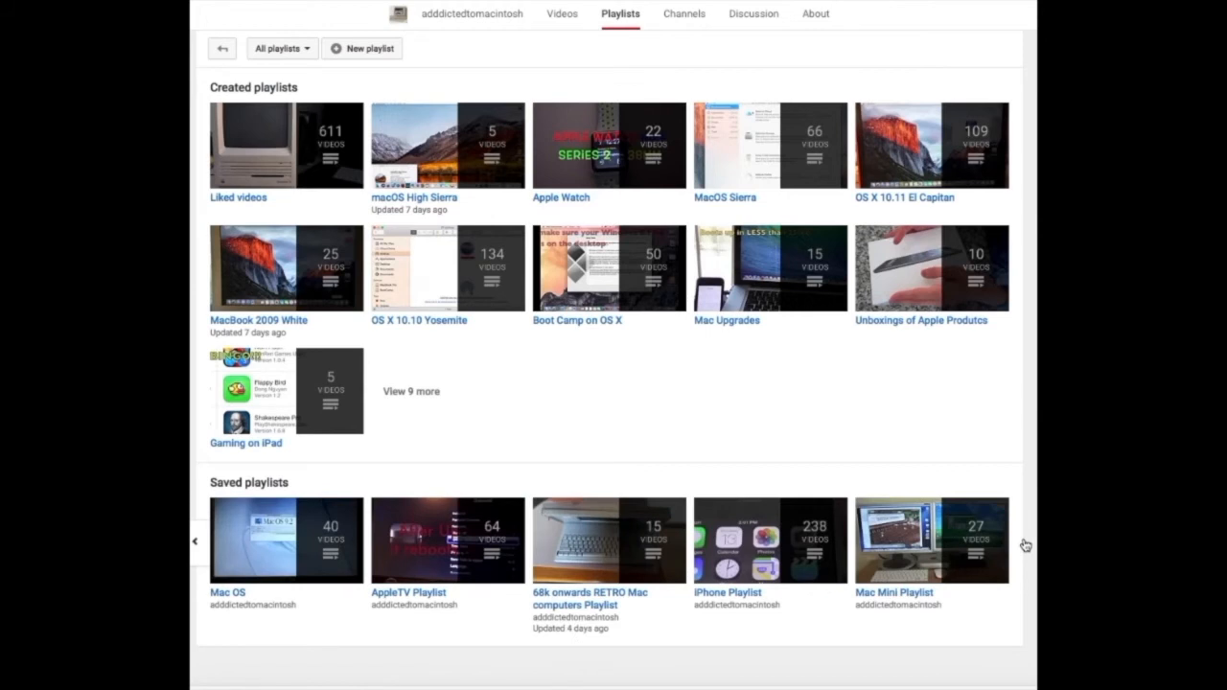
mouse_move(996, 546)
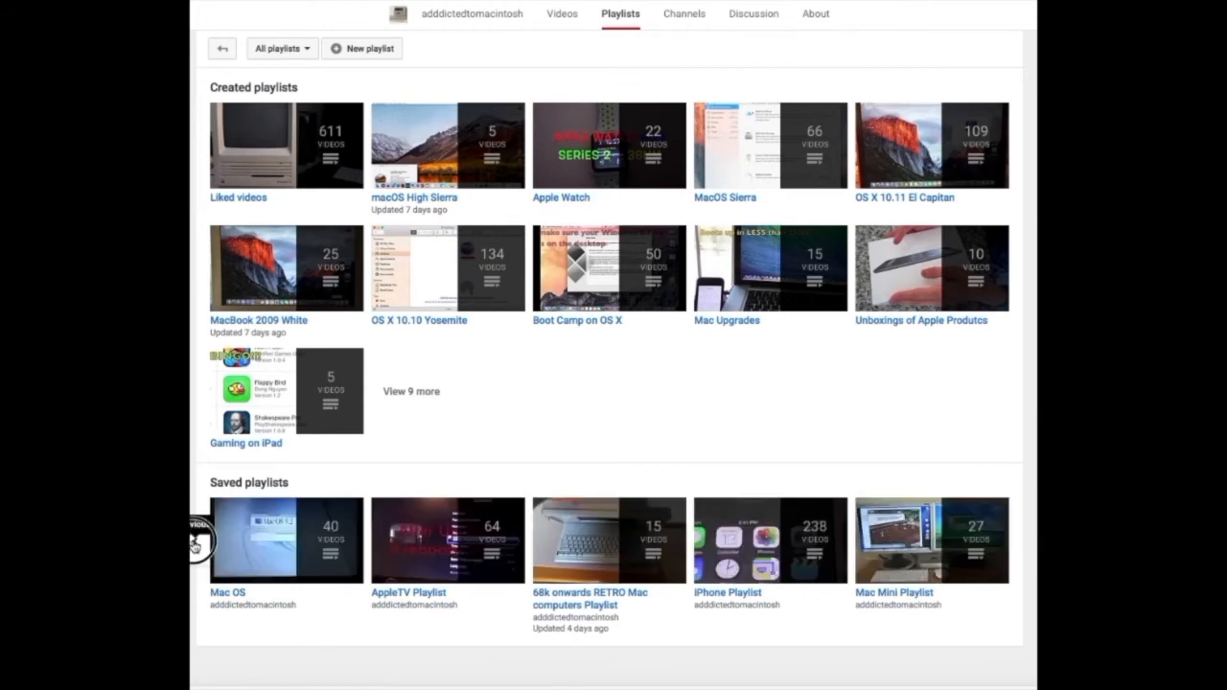
scroll("down", 3)
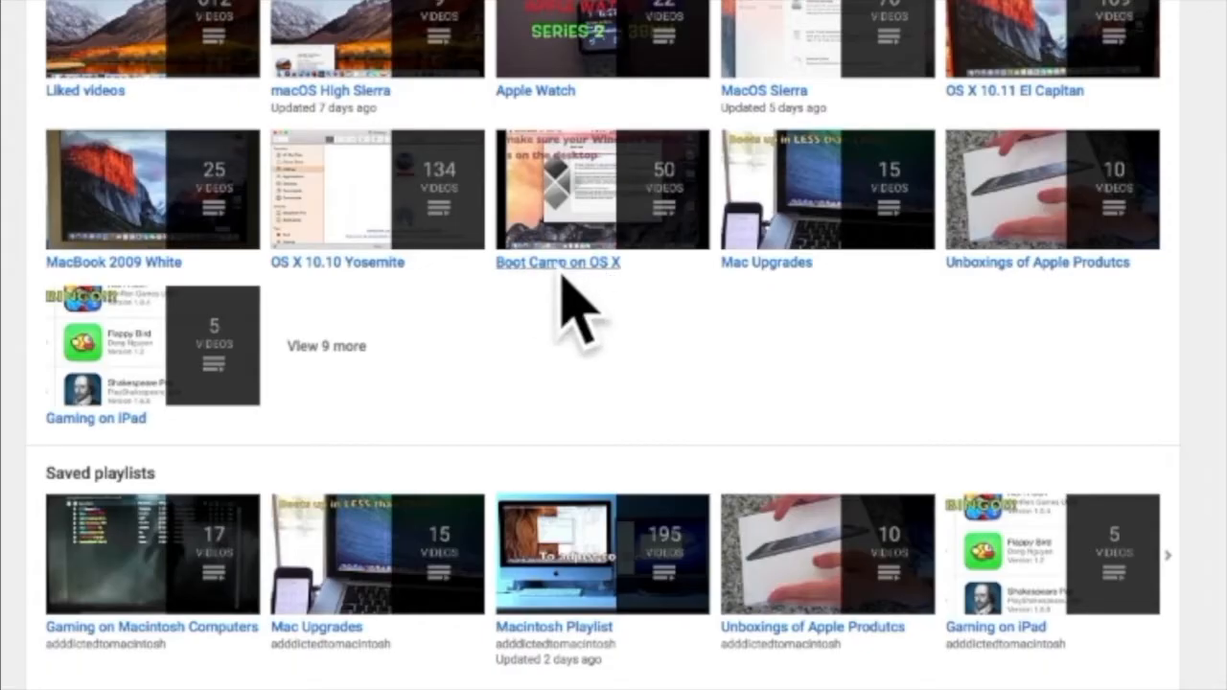
mouse_move(565, 274)
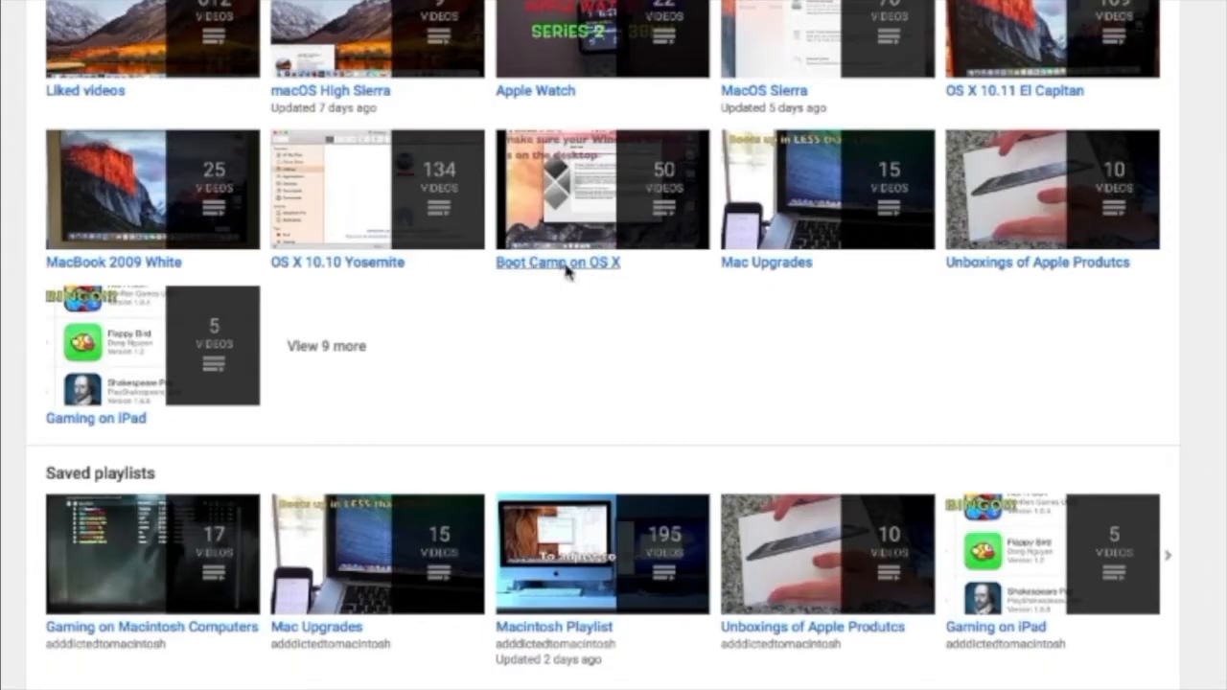
Step: Open the Boot Camp on OS X playlist and scroll down to video 50
left_click(557, 262)
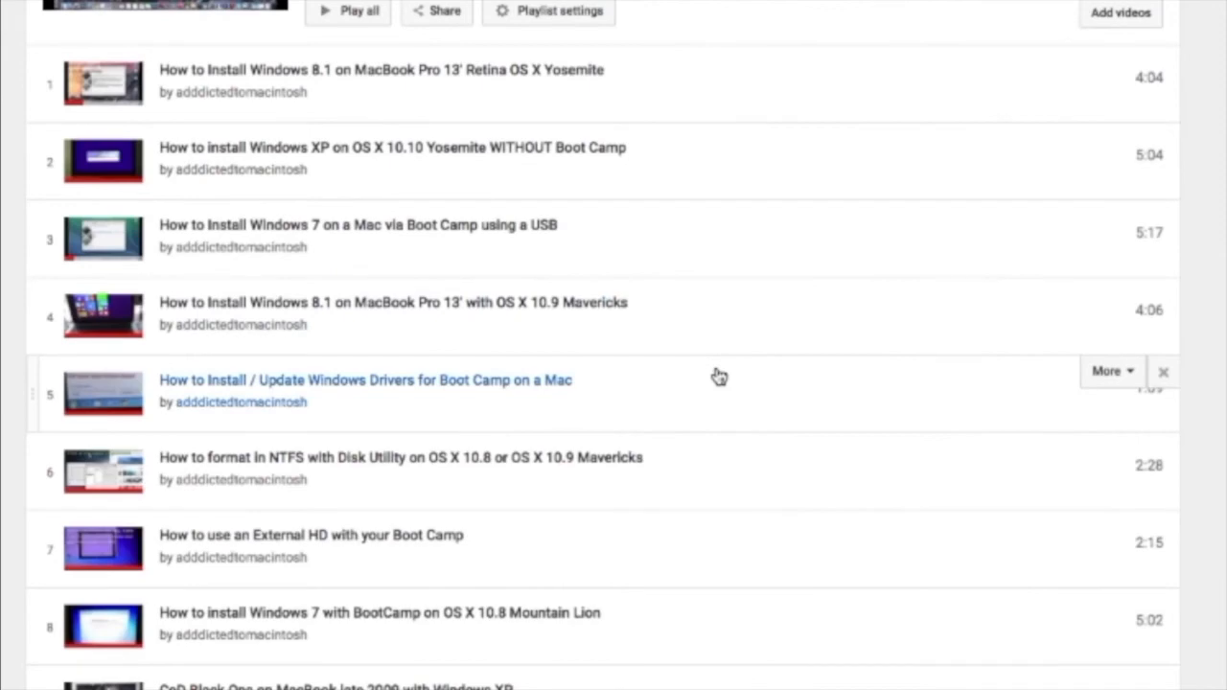
scroll("down", 3)
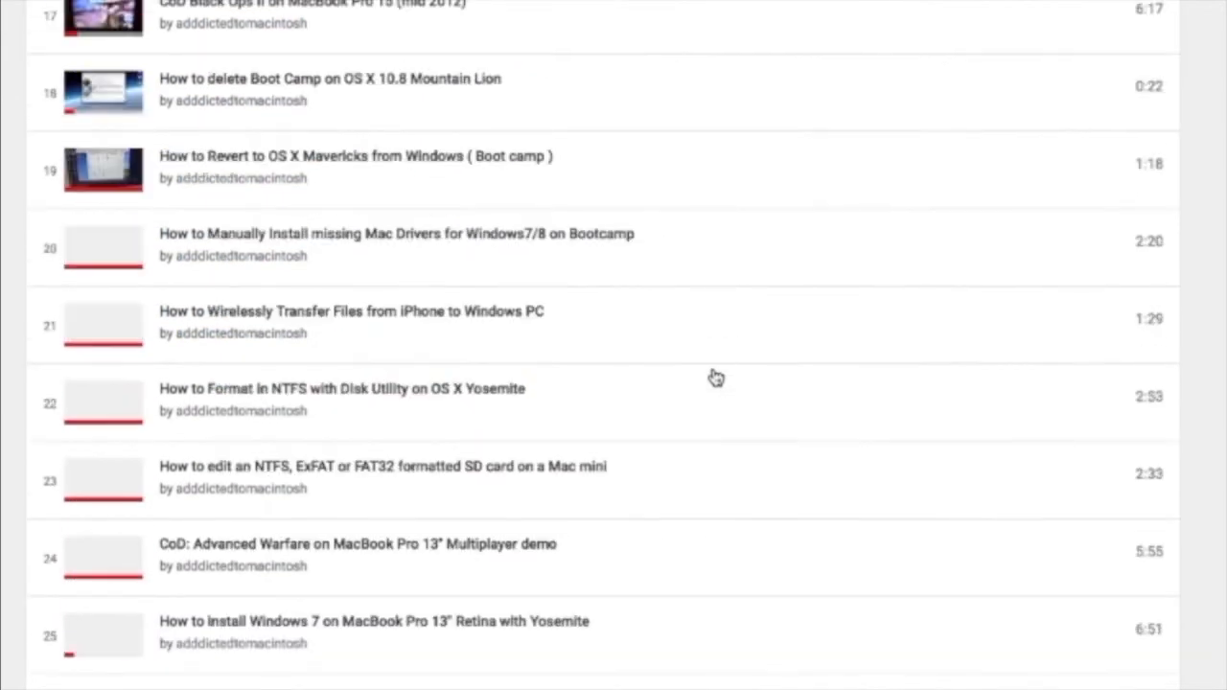
scroll("down", 3)
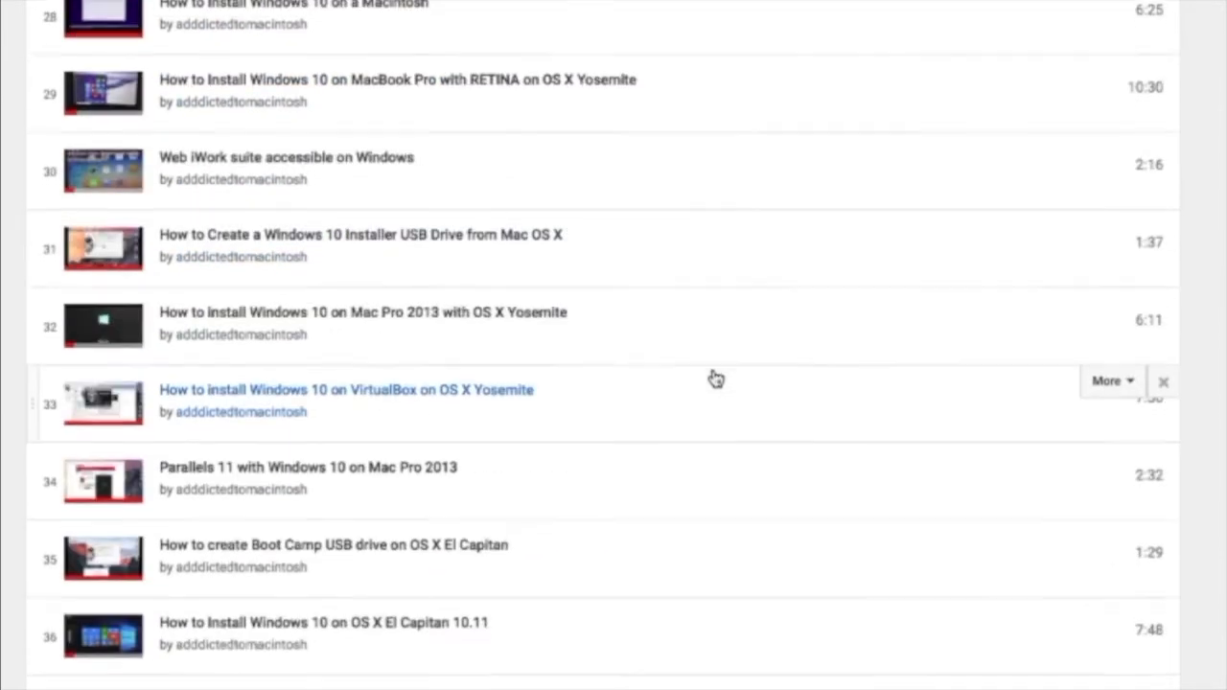
scroll("down", 3)
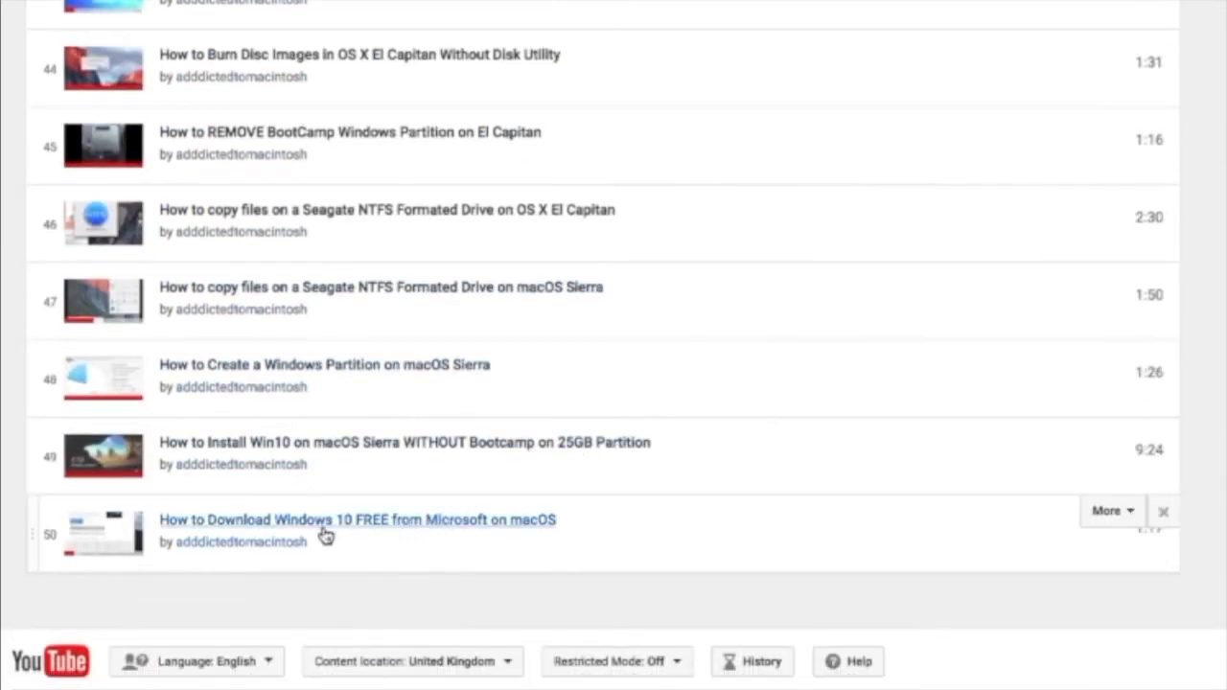
mouse_move(417, 547)
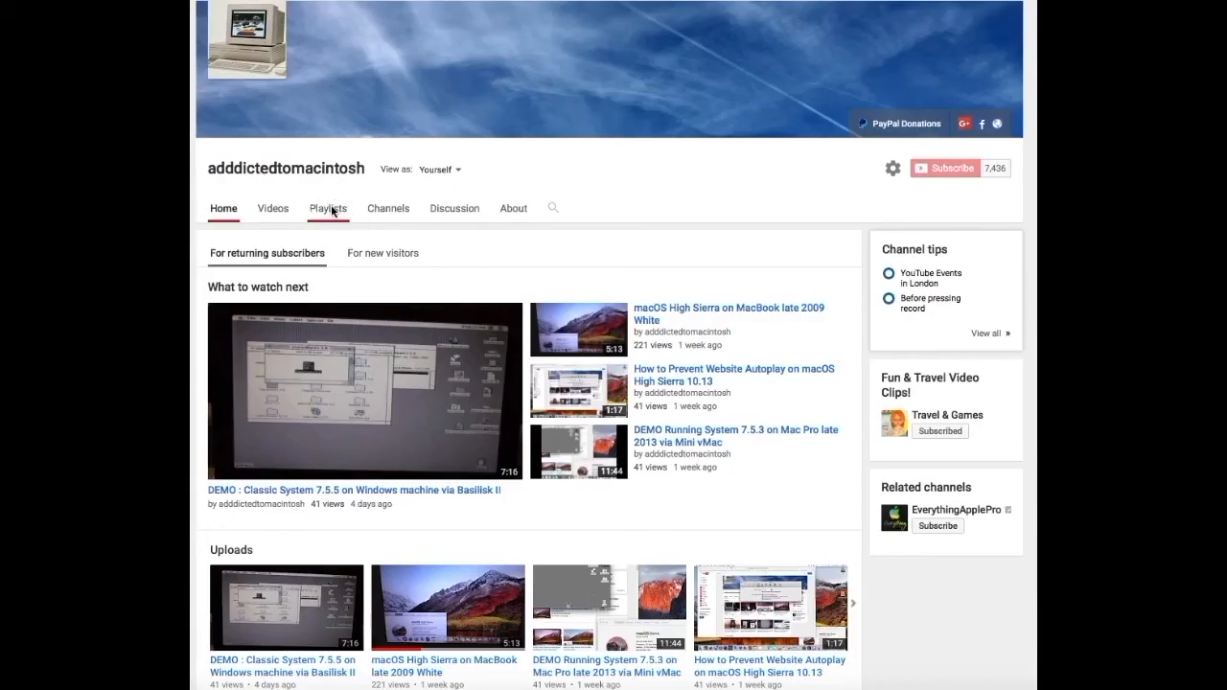
Step: Return to the Playlists tab and flip forward and back through saved playlists
left_click(328, 208)
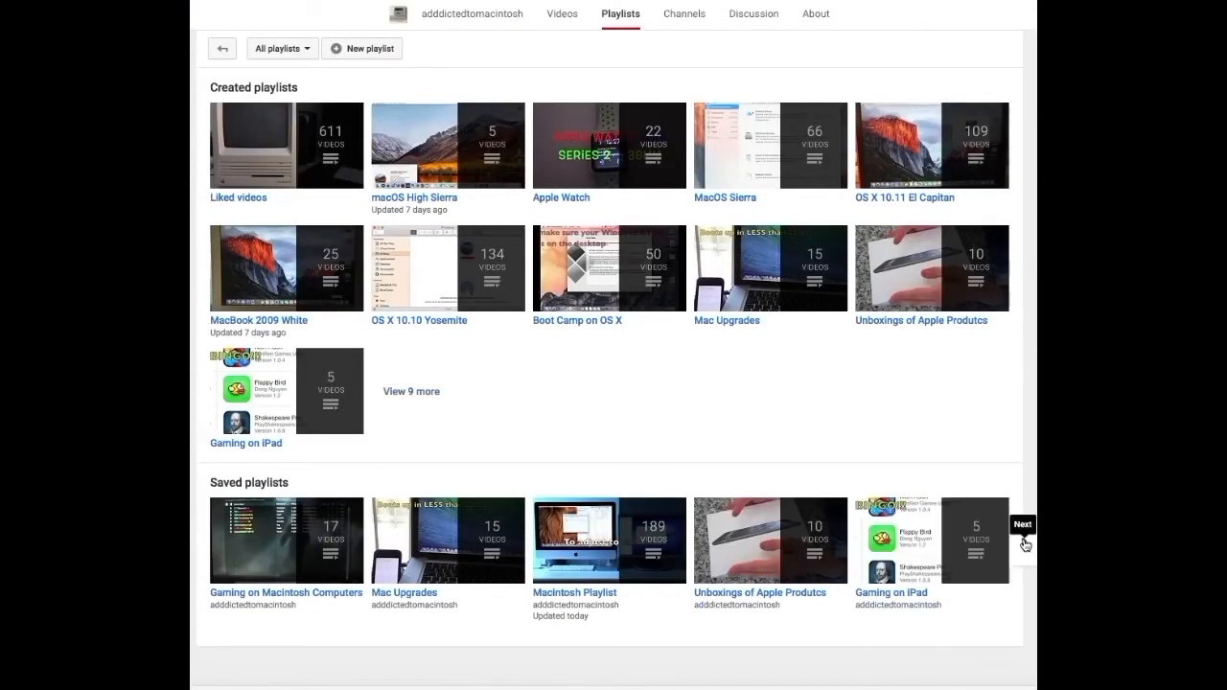
left_click(1021, 524)
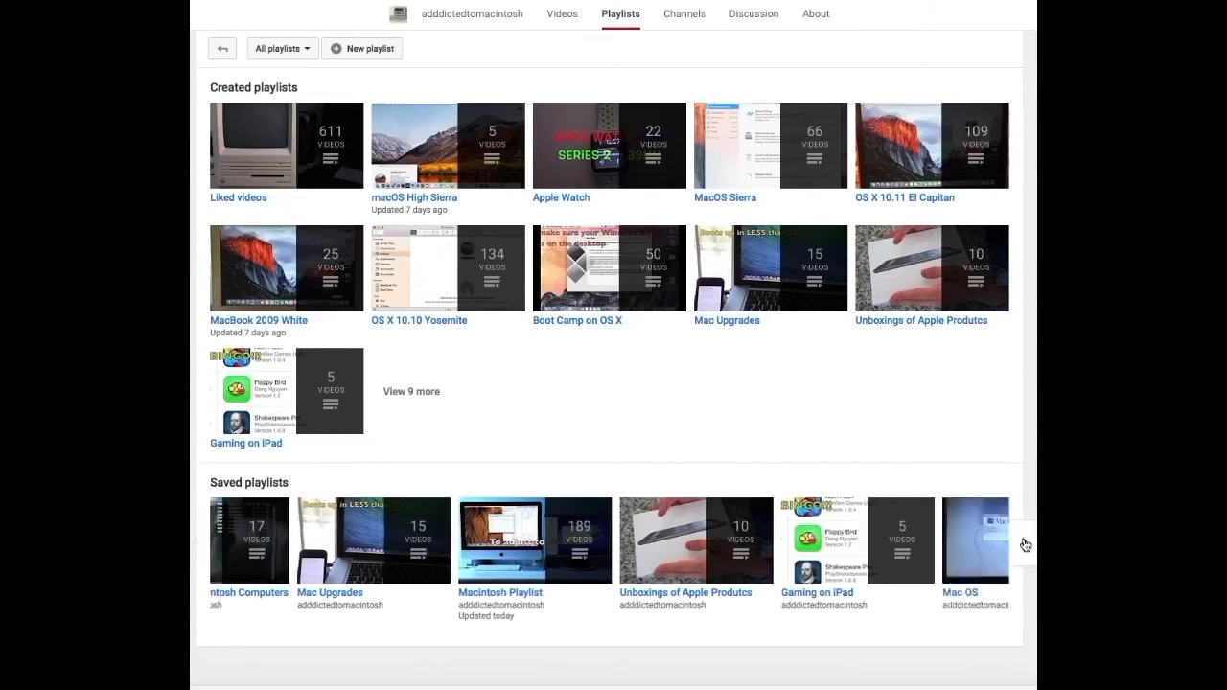
left_click(1026, 545)
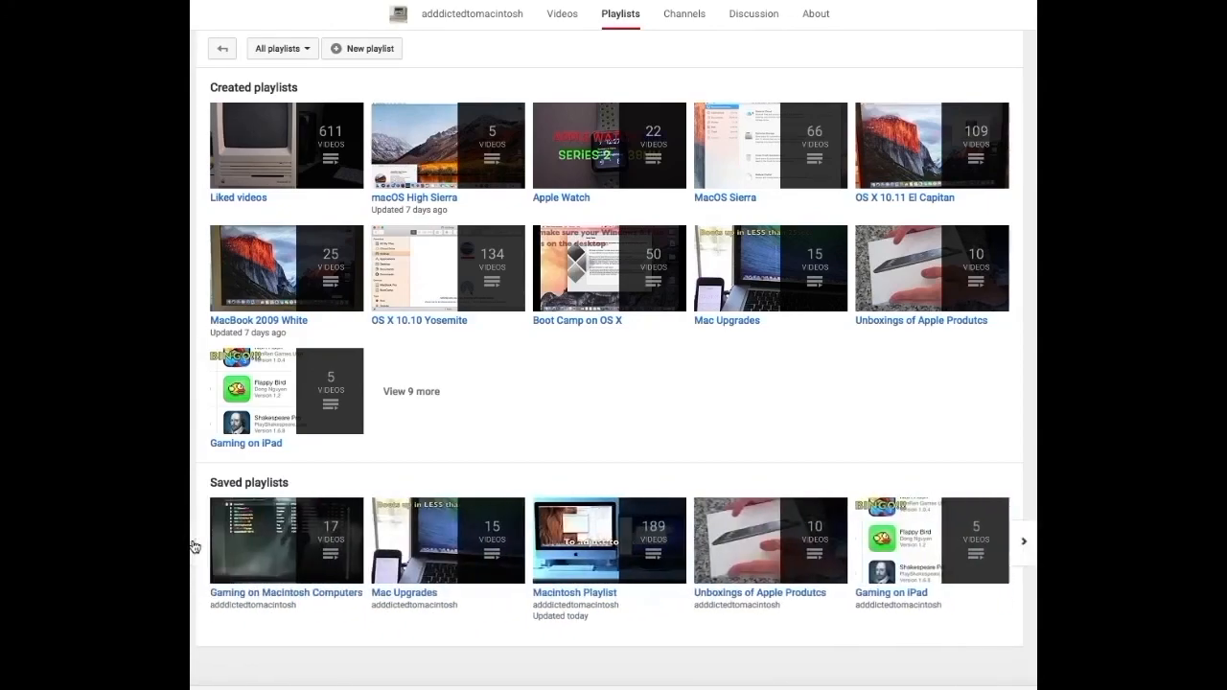
Step: Scroll the Boot Camp on OS X playlist to its final video, number 50
scroll("down", 3)
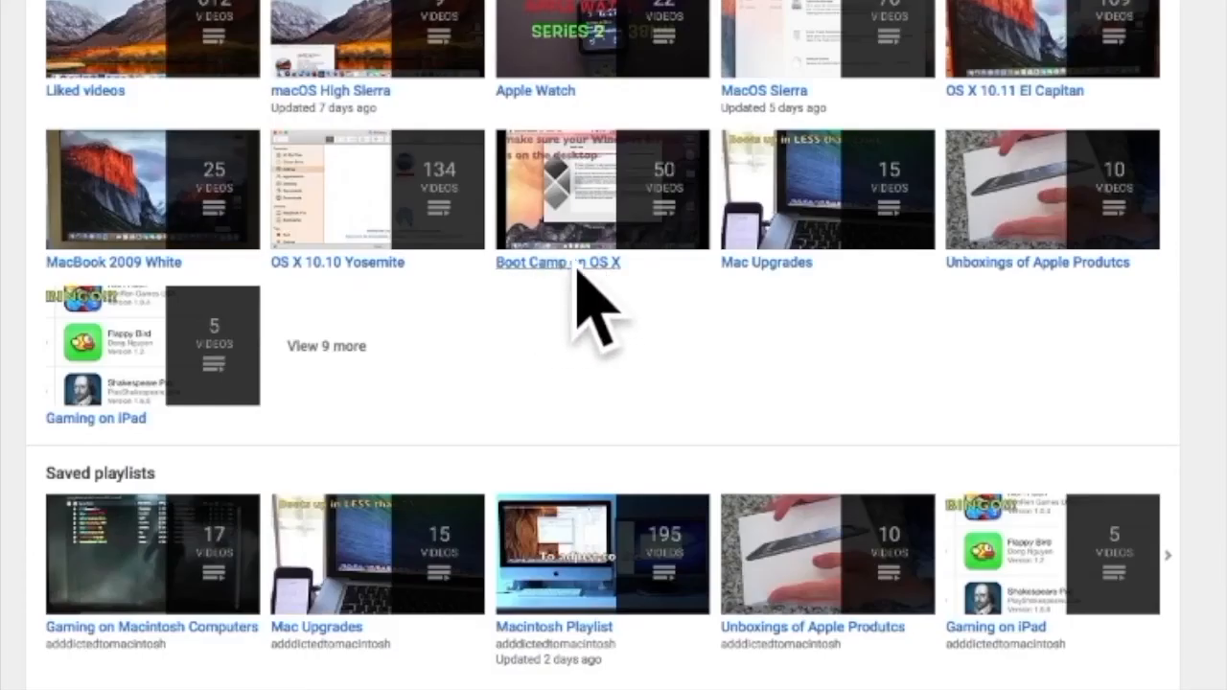
mouse_move(566, 271)
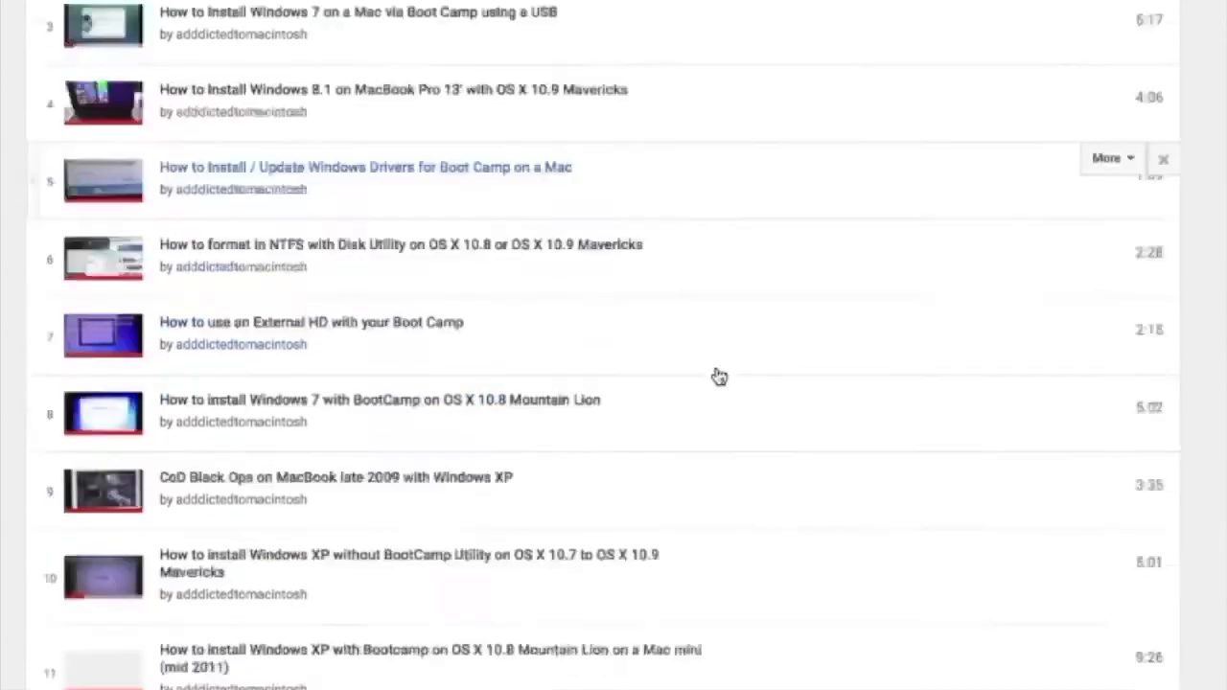
scroll("down", 3)
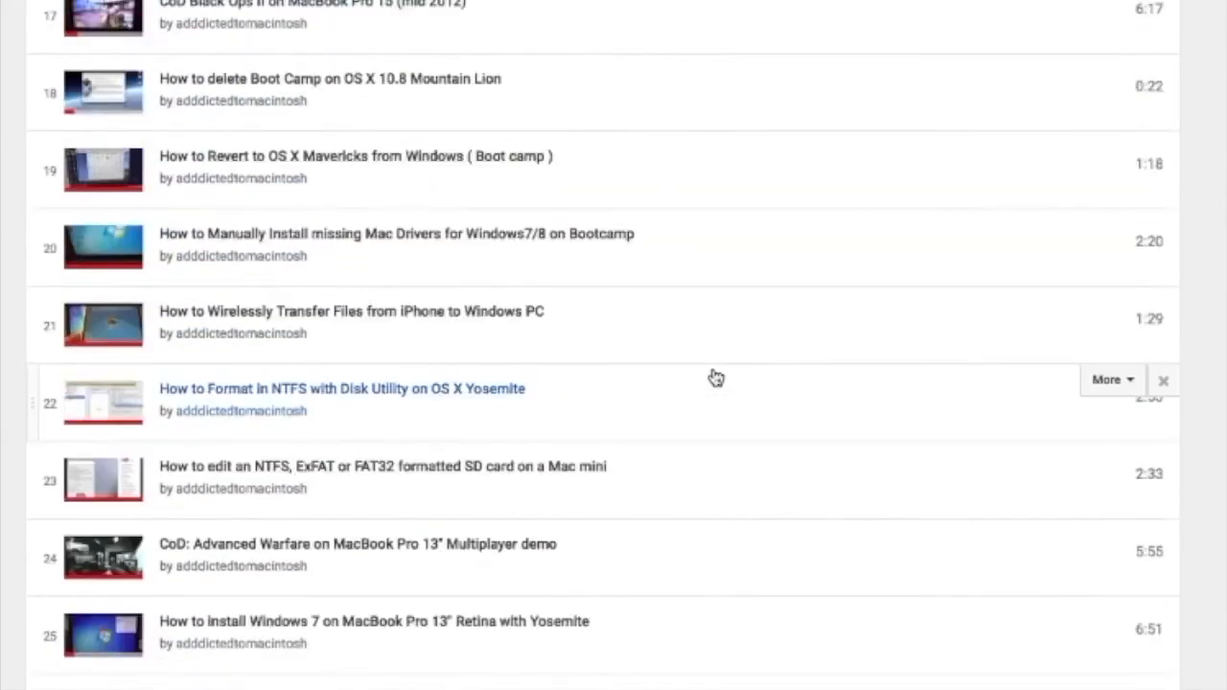
scroll("down", 3)
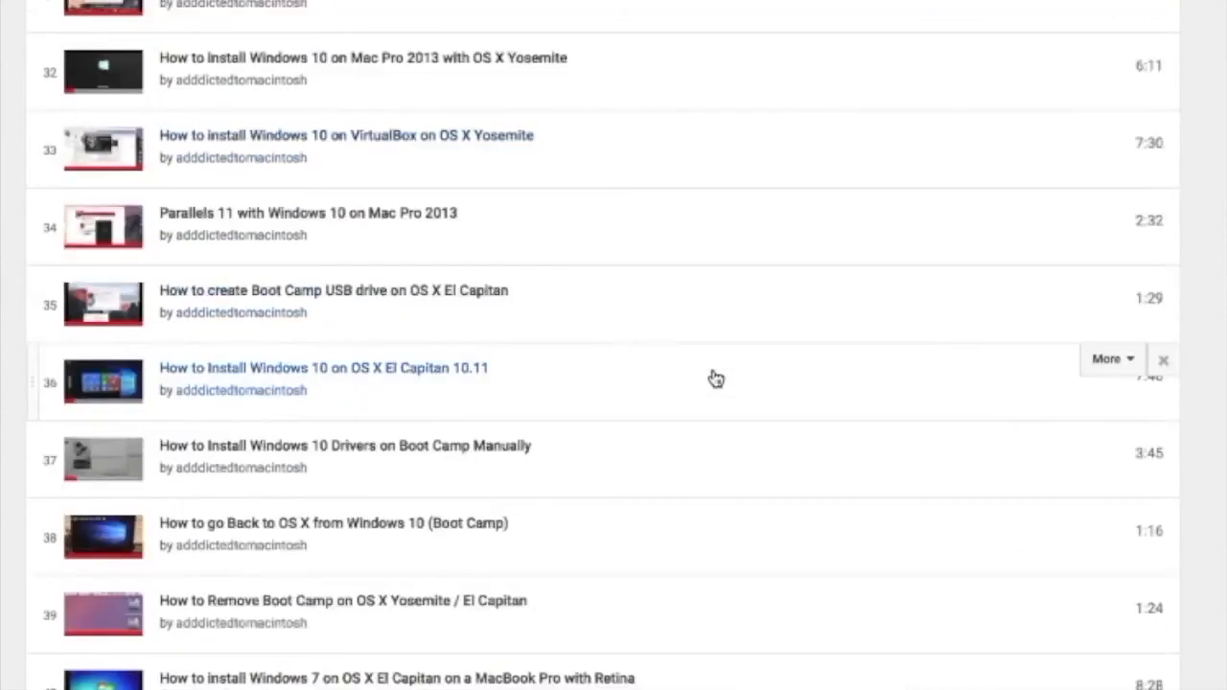
scroll("down", 3)
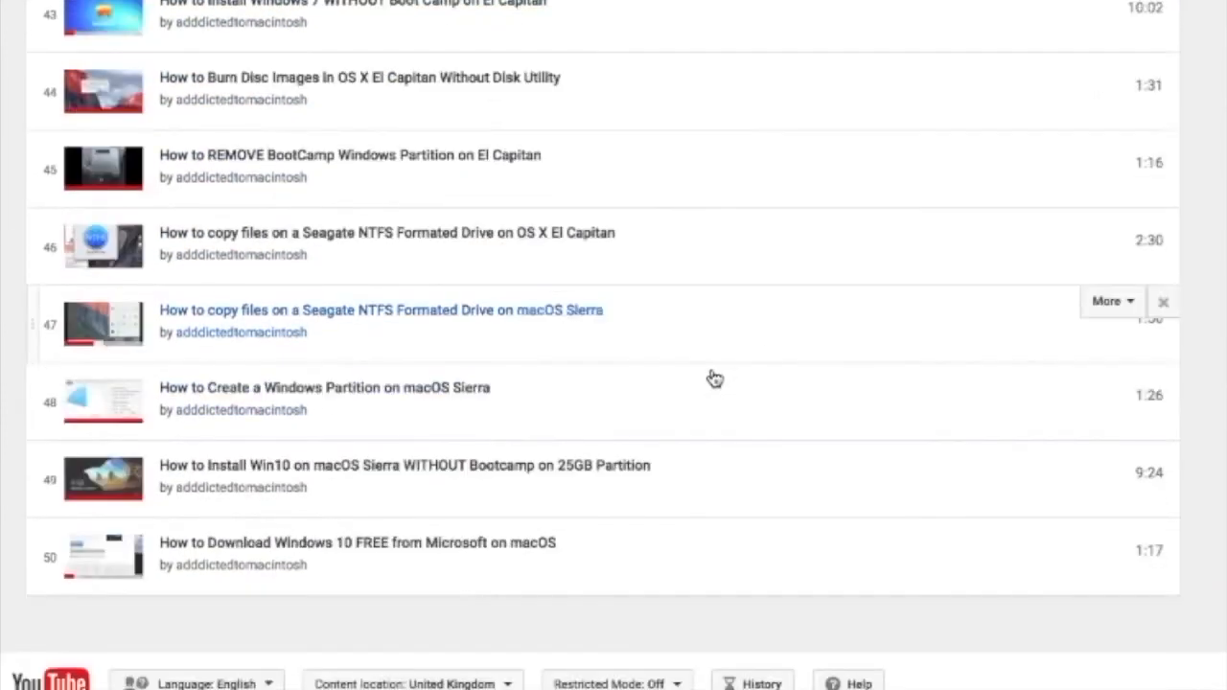
scroll("down", 3)
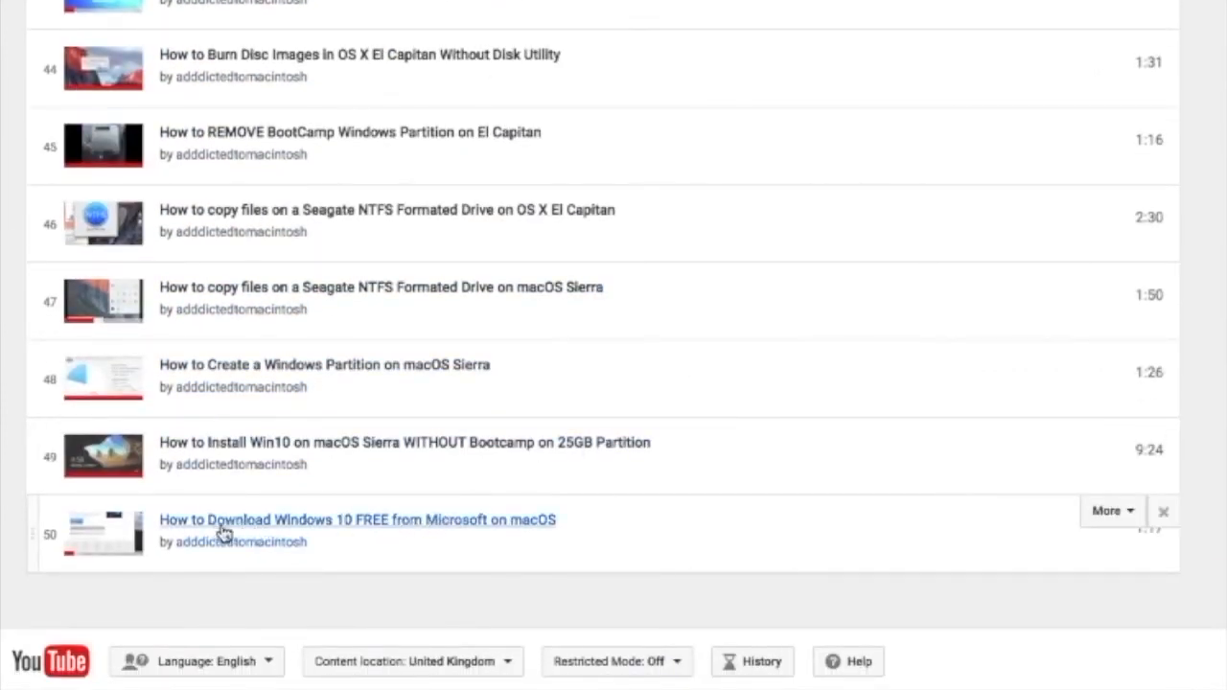